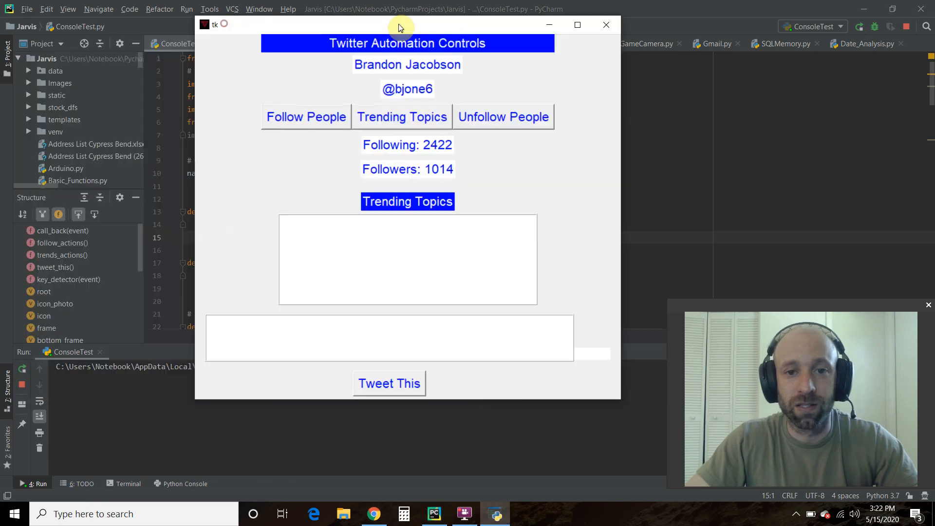
Nudge the Twitter Automation Controls window slightly lower by its title bar.
{"action": "left_click_drag", "start_coordinate": [399, 27], "coordinate": [401, 35]}
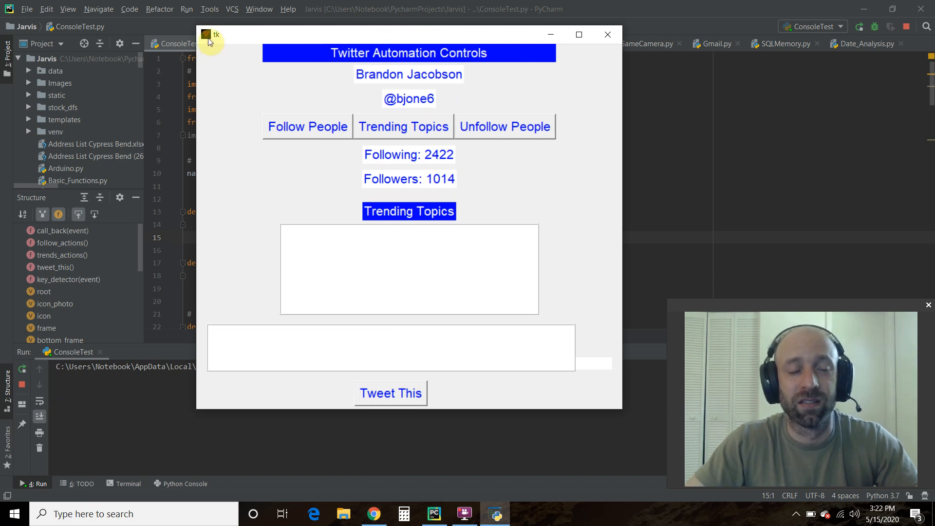
{"action": "mouse_move", "coordinate": [241, 46]}
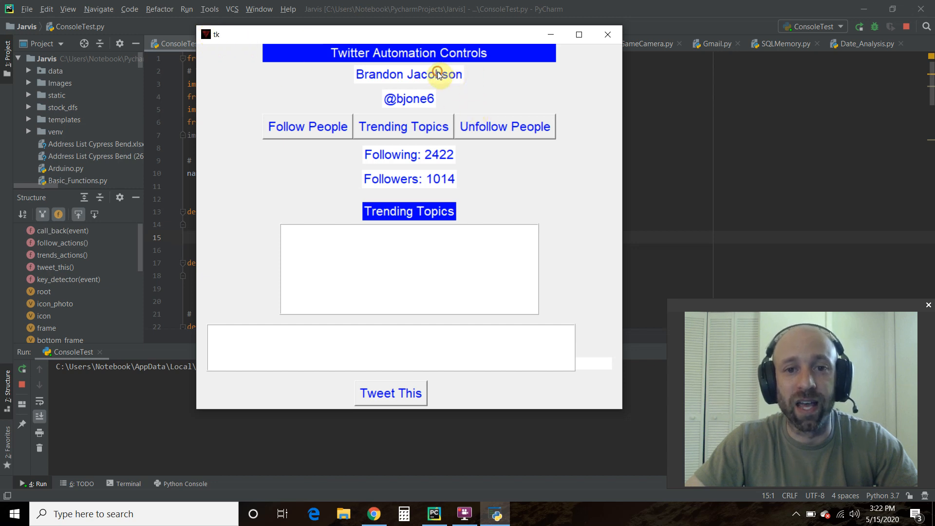
{"action": "mouse_move", "coordinate": [385, 174]}
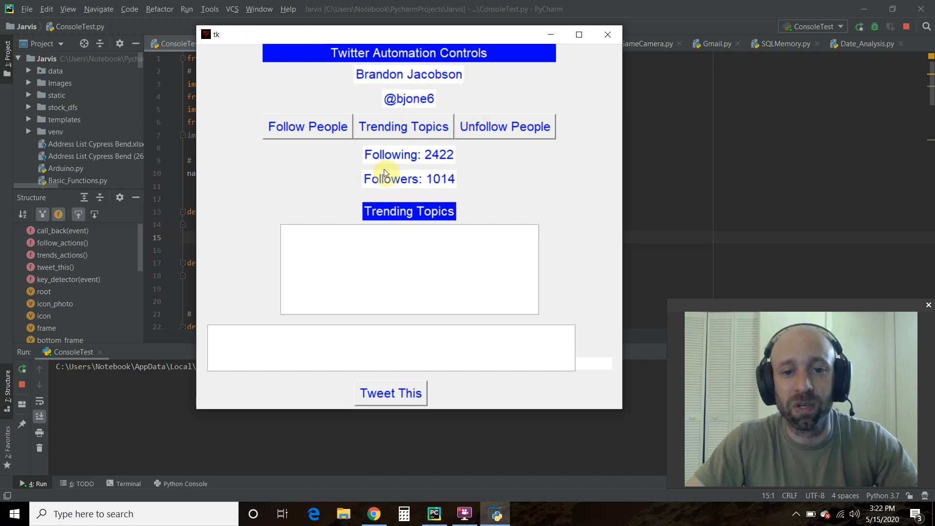
{"action": "mouse_move", "coordinate": [578, 210]}
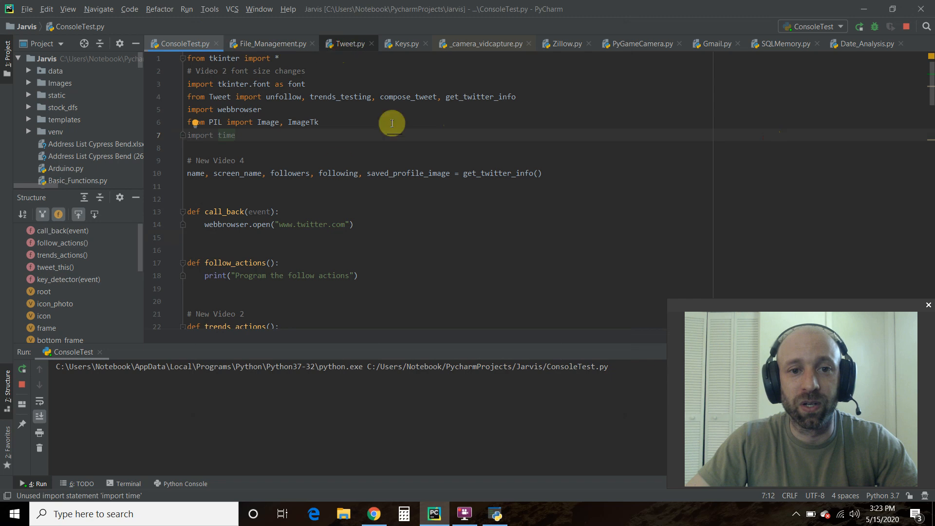
{"action": "left_click", "coordinate": [349, 43]}
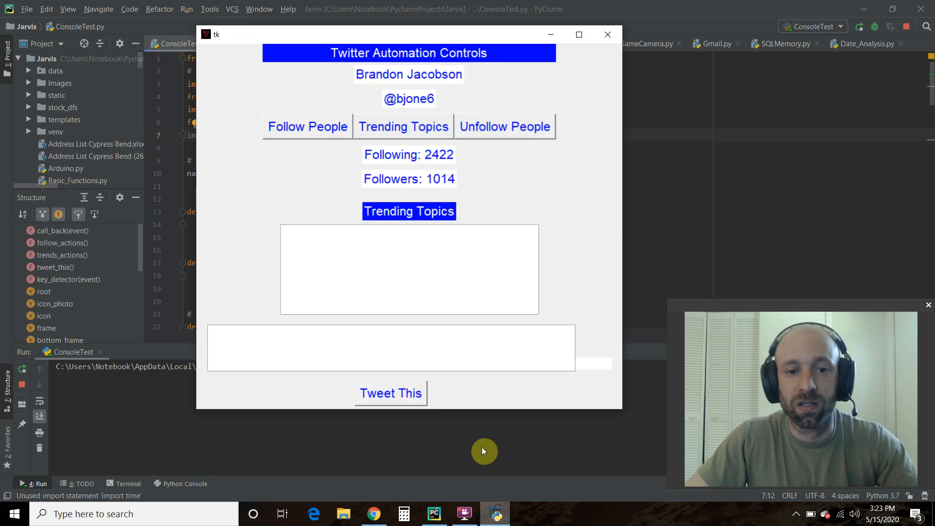
{"action": "left_click", "coordinate": [607, 34]}
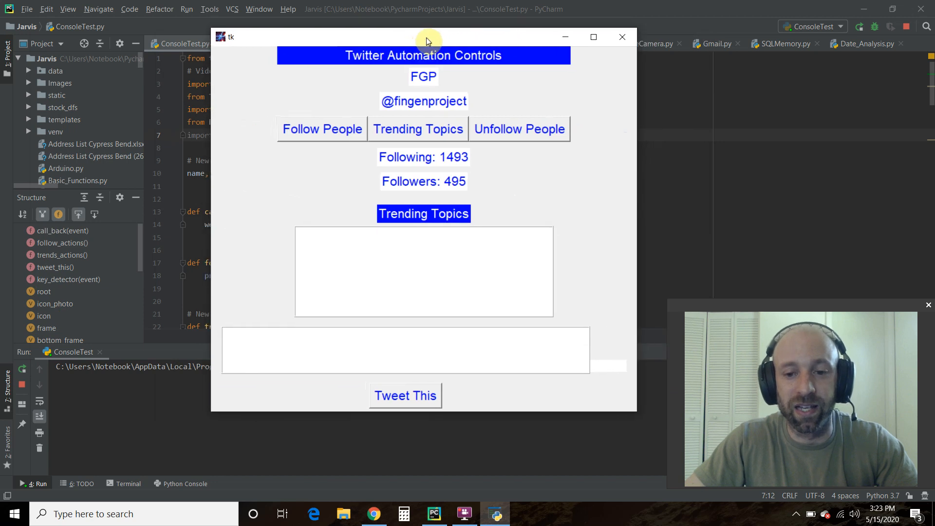
{"action": "mouse_move", "coordinate": [492, 169]}
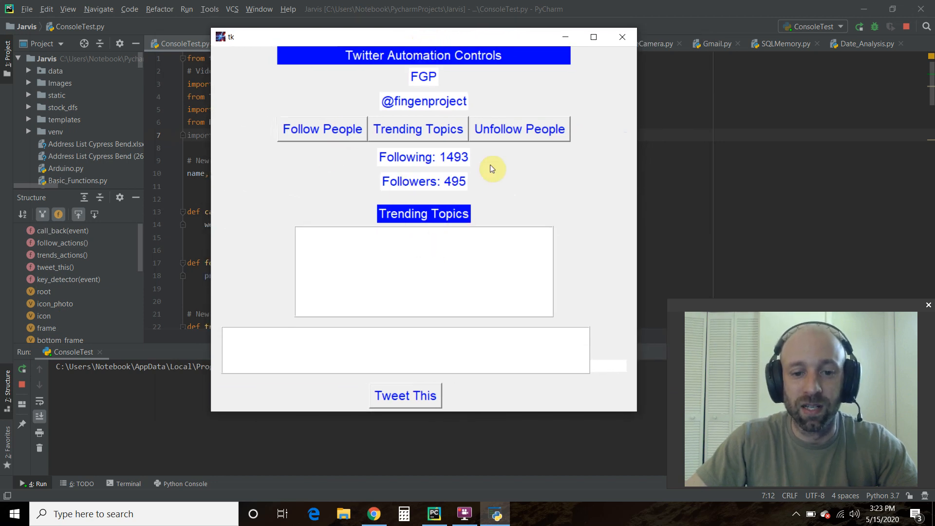
{"action": "mouse_move", "coordinate": [501, 162]}
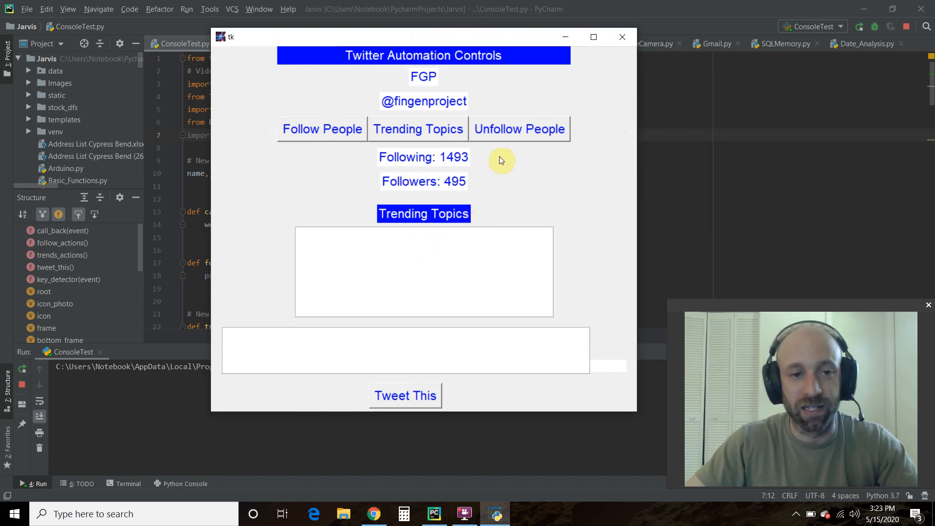
{"action": "mouse_move", "coordinate": [221, 42]}
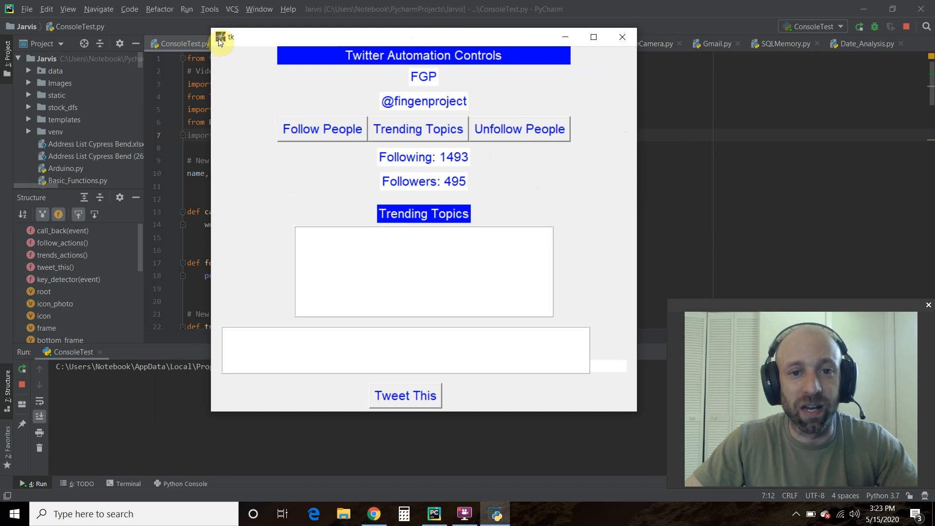
{"action": "mouse_move", "coordinate": [468, 87]}
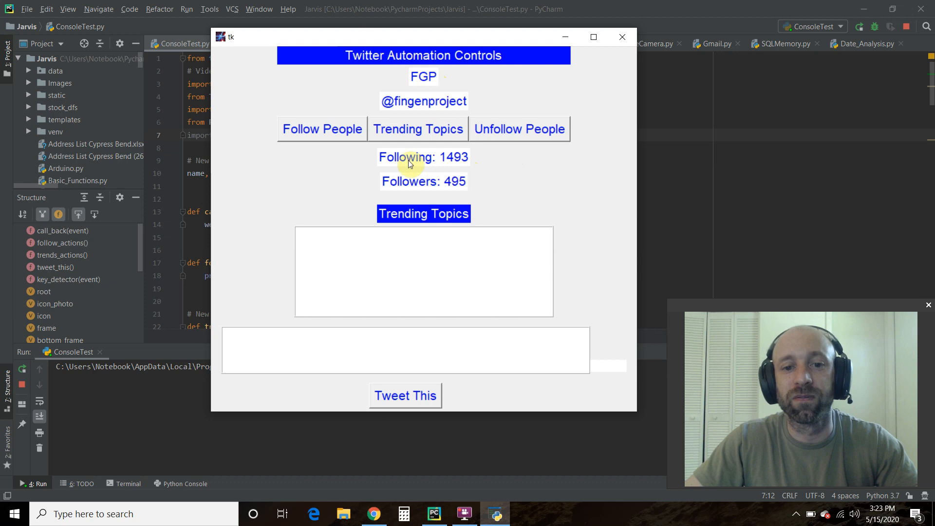
{"action": "mouse_move", "coordinate": [593, 37]}
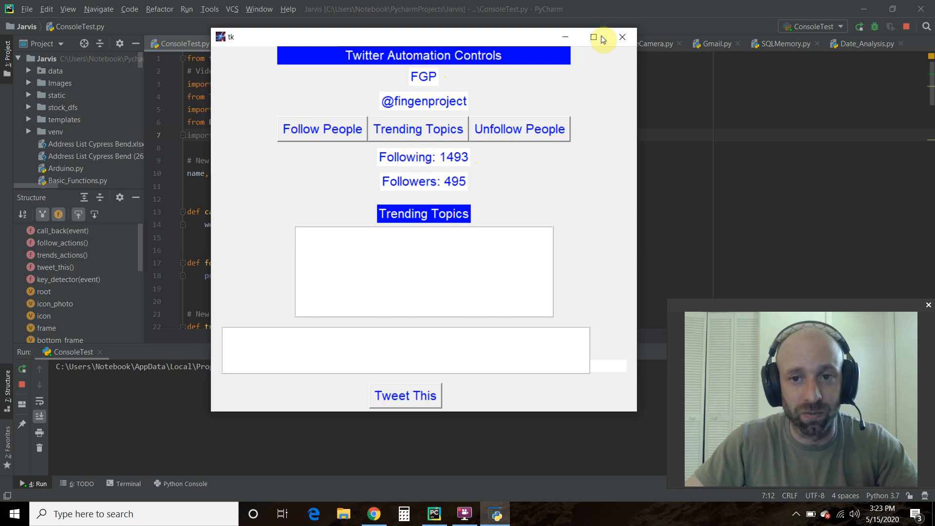
Close the FGP Twitter Automation Controls window so the run exits with code 0.
{"action": "left_click", "coordinate": [622, 37]}
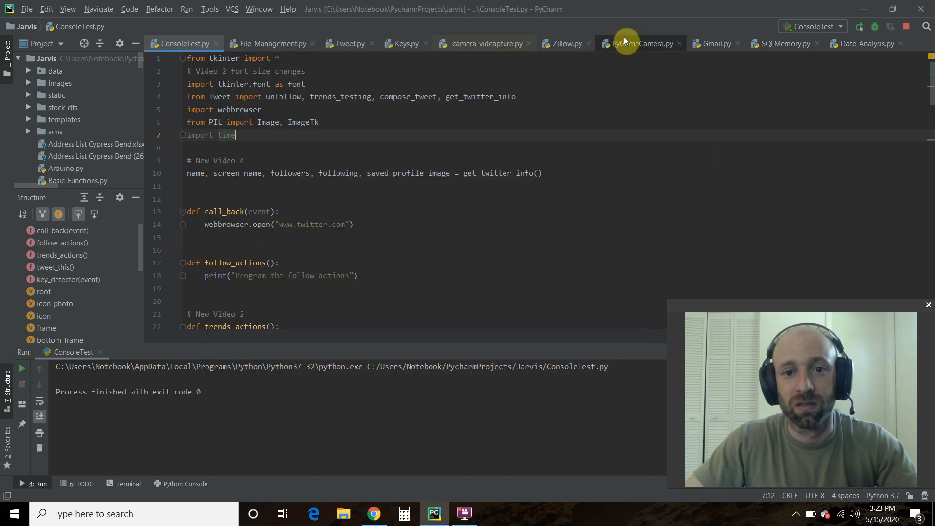
In Tweet.py, toggle comments so primary auth tokens are active and FGP lines commented out.
{"action": "left_click", "coordinate": [349, 43]}
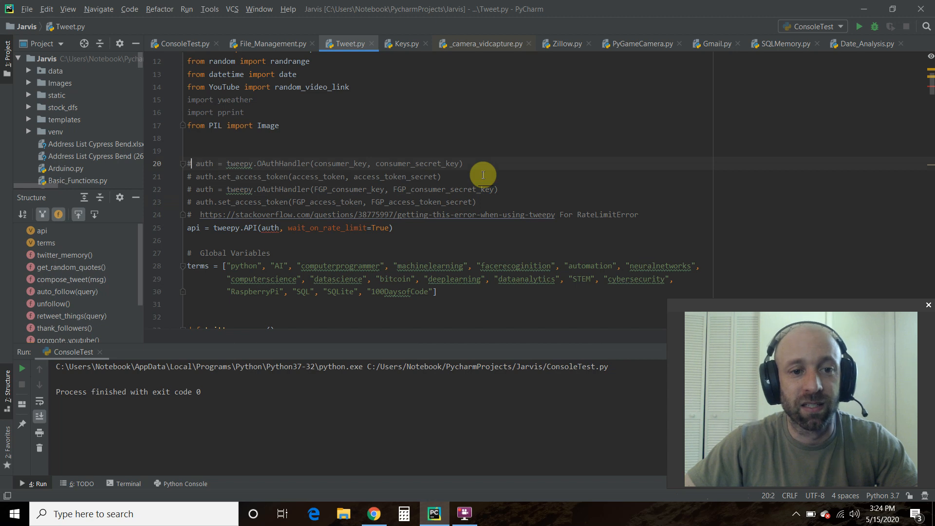
{"action": "left_click_drag", "start_coordinate": [188, 164], "coordinate": [441, 176]}
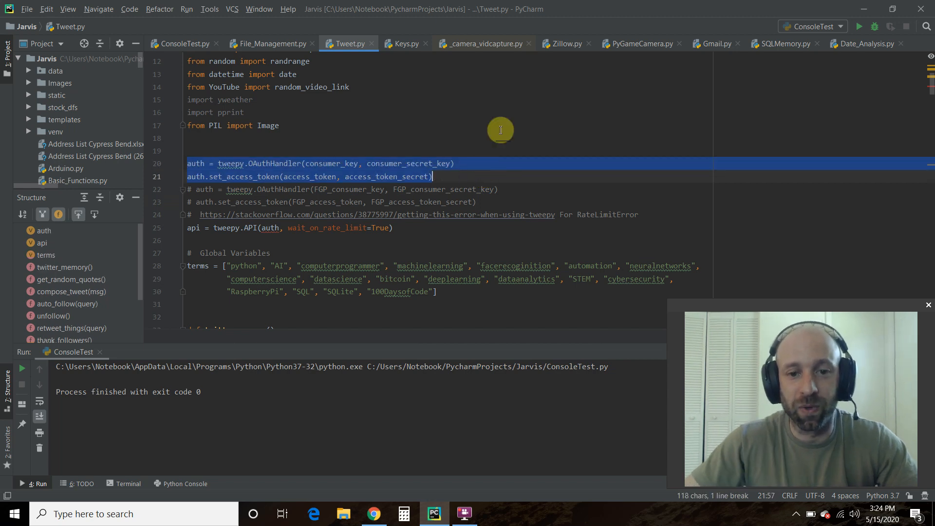
{"action": "left_click", "coordinate": [182, 43]}
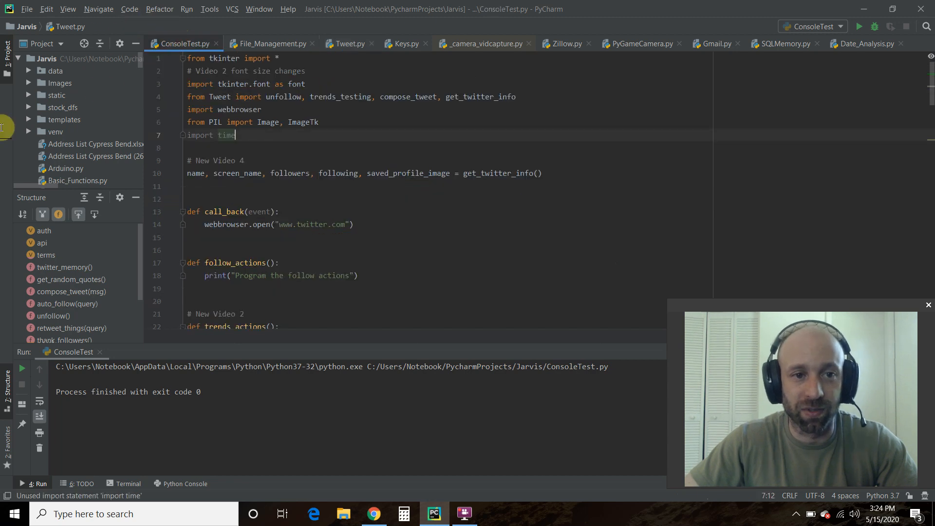
{"action": "left_click", "coordinate": [26, 9]}
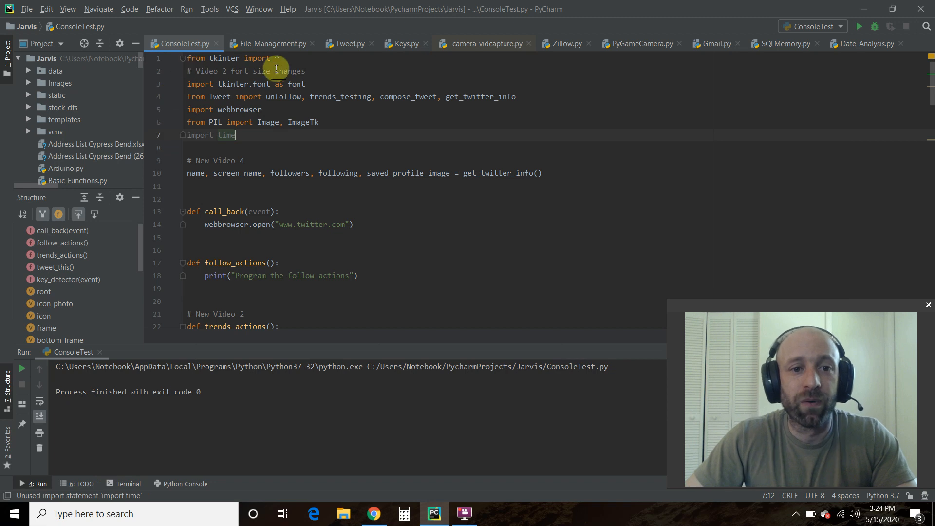
{"action": "mouse_move", "coordinate": [452, 103]}
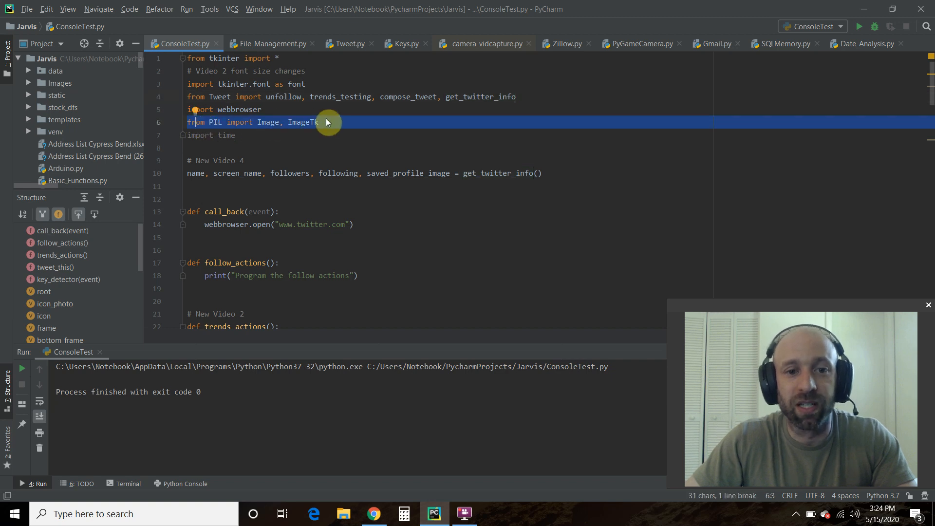
{"action": "mouse_move", "coordinate": [340, 83]}
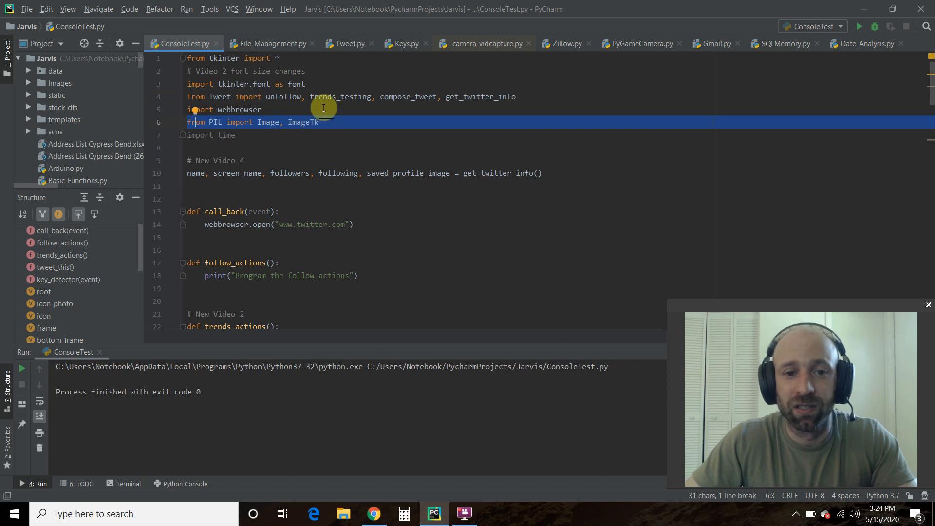
{"action": "left_click", "coordinate": [235, 135]}
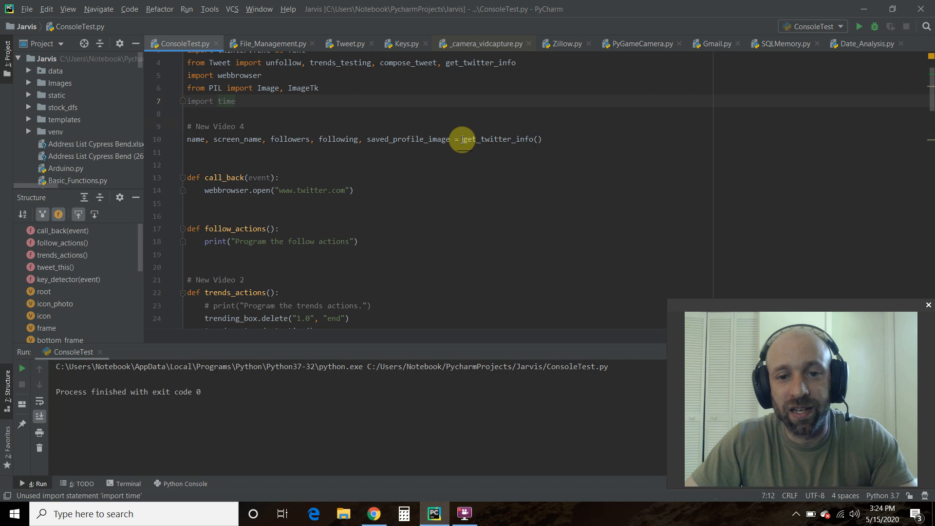
{"action": "mouse_move", "coordinate": [197, 146]}
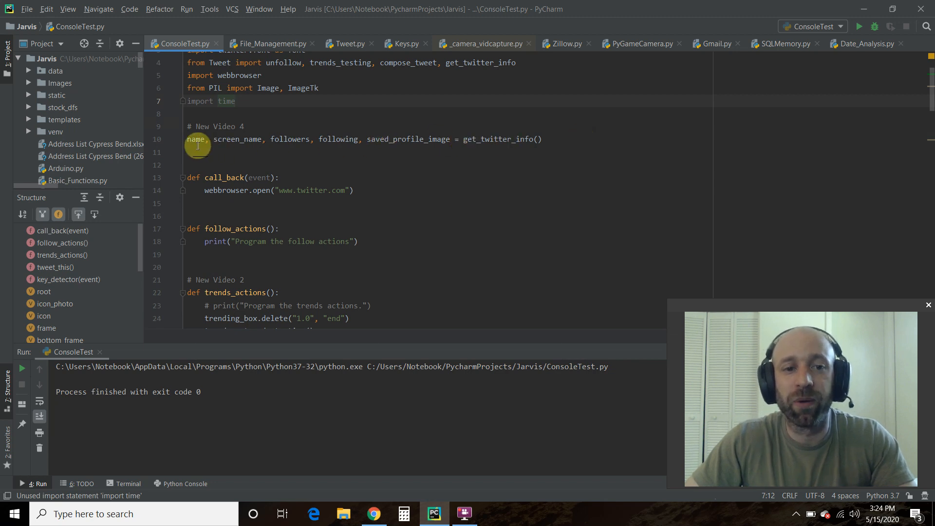
{"action": "mouse_move", "coordinate": [332, 128]}
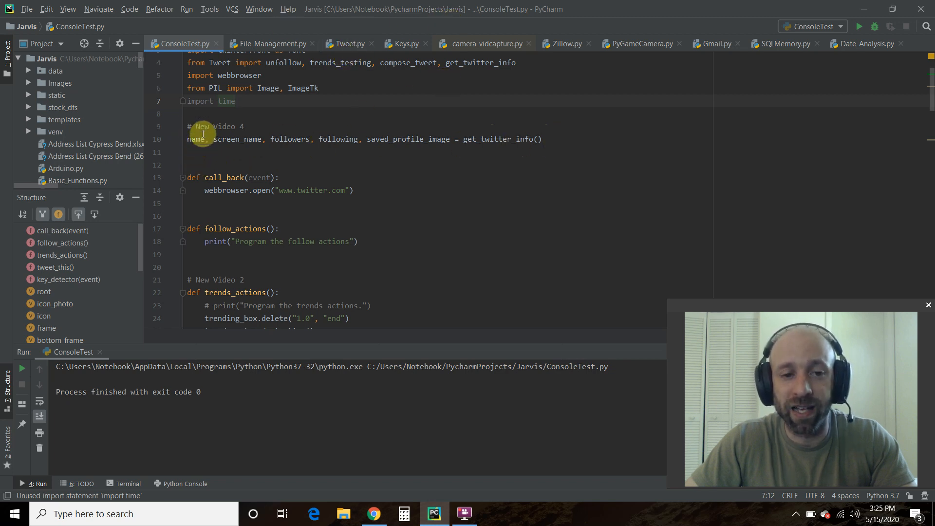
{"action": "mouse_move", "coordinate": [463, 139]}
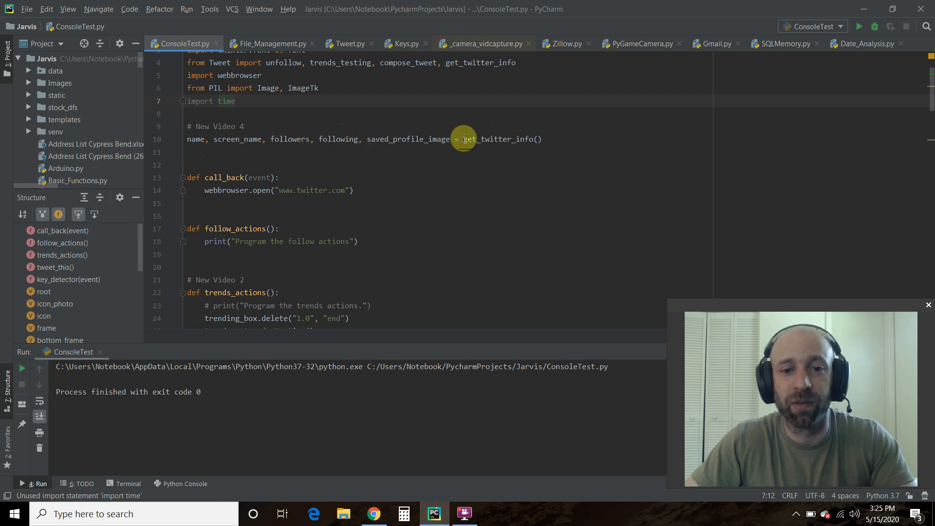
{"action": "mouse_move", "coordinate": [235, 147]}
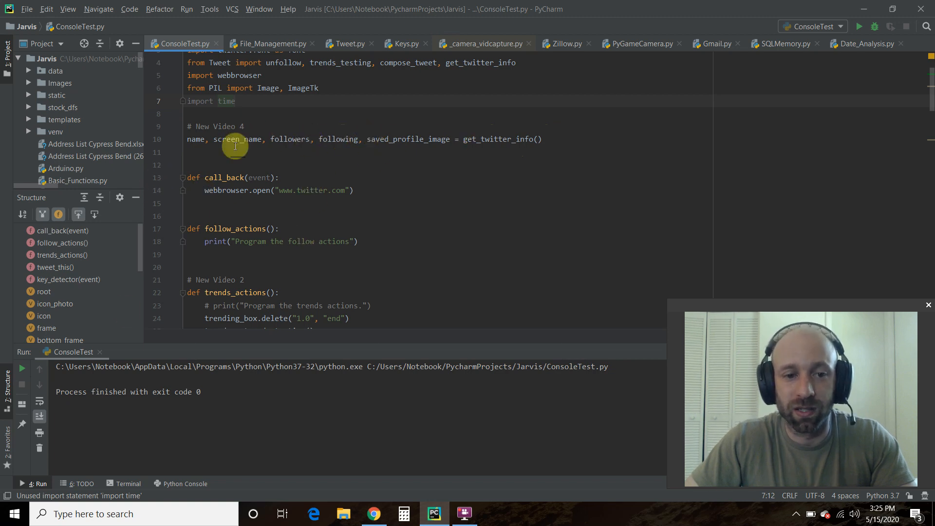
{"action": "scroll", "scroll_direction": "down", "scroll_amount": 3}
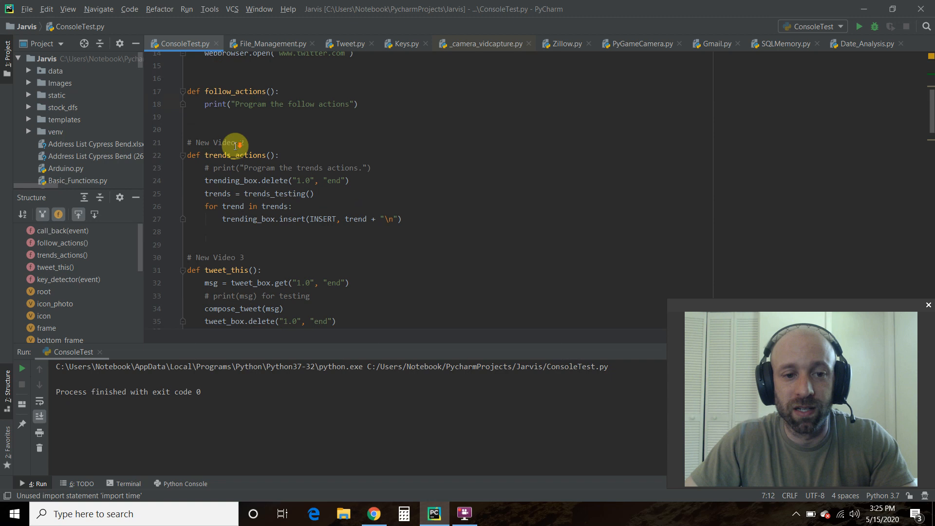
{"action": "scroll", "scroll_direction": "down", "scroll_amount": 3}
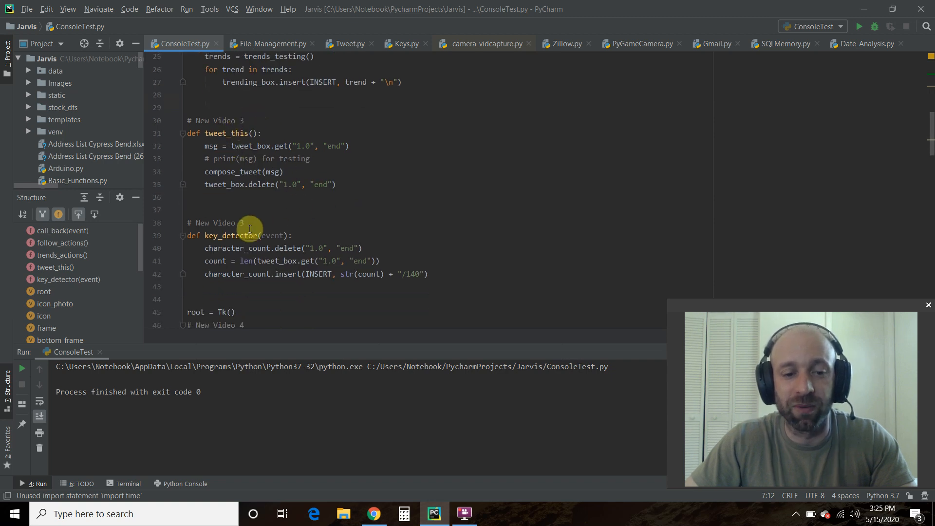
{"action": "scroll", "scroll_direction": "down", "scroll_amount": 3}
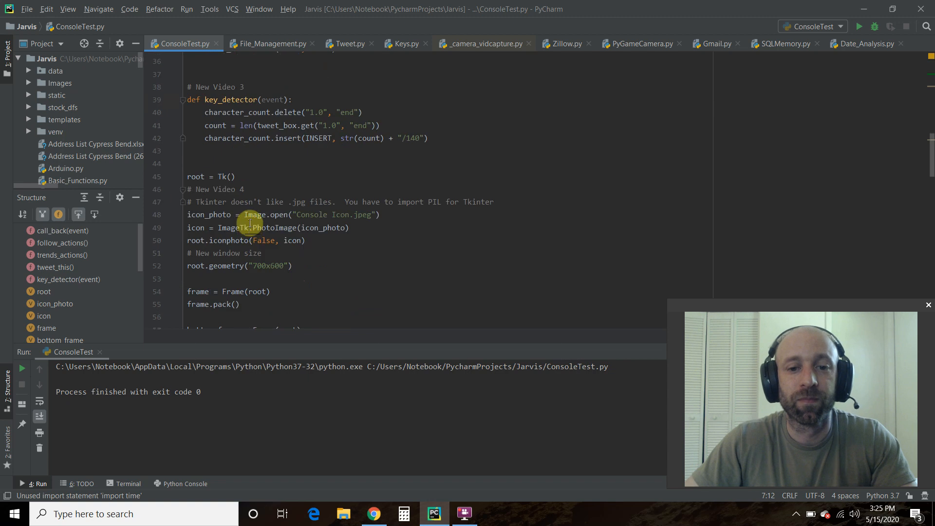
{"action": "scroll", "scroll_direction": "down", "scroll_amount": 3}
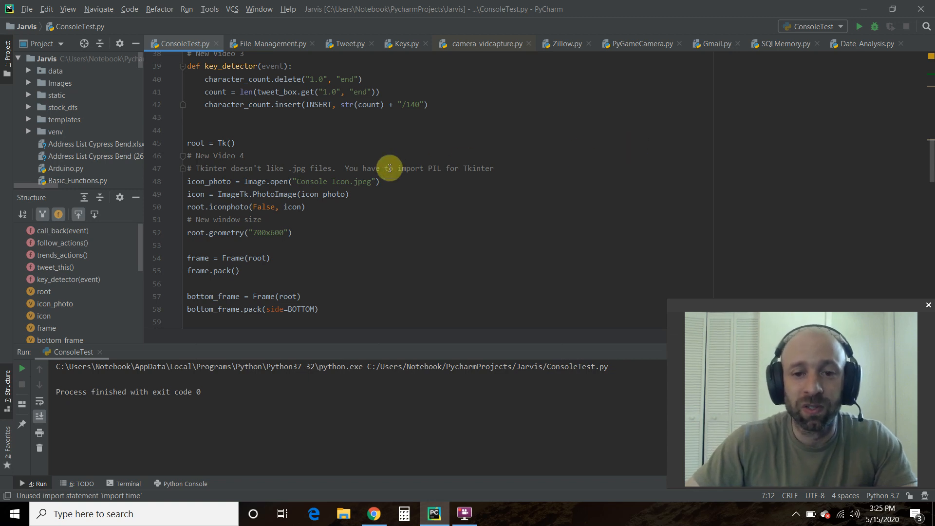
{"action": "mouse_move", "coordinate": [186, 186]}
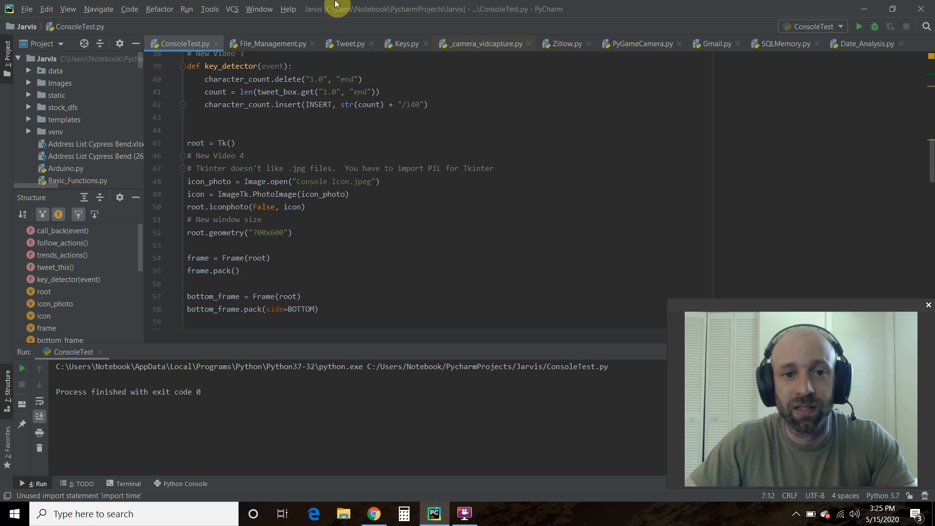
{"action": "left_click", "coordinate": [349, 43]}
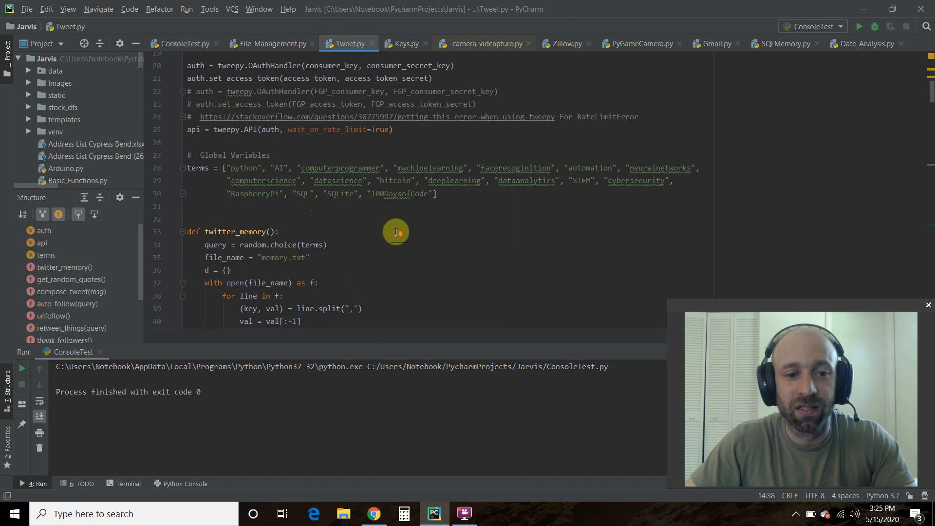
{"action": "scroll", "scroll_direction": "down", "scroll_amount": 3}
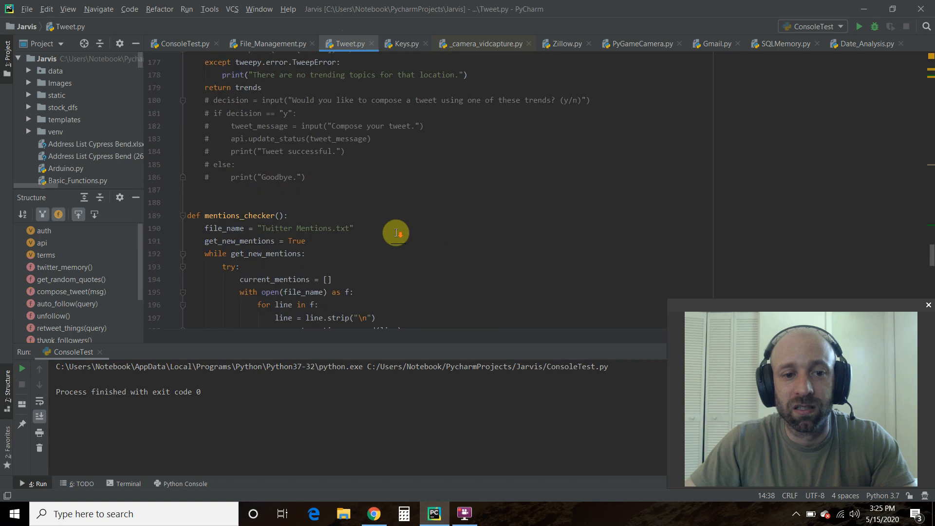
{"action": "scroll", "scroll_direction": "down", "scroll_amount": 3}
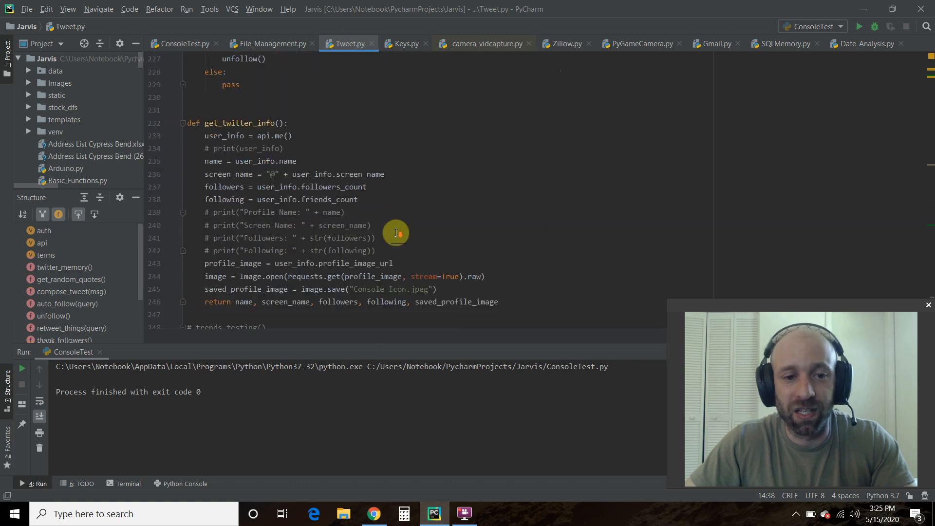
{"action": "scroll", "scroll_direction": "down", "scroll_amount": 3}
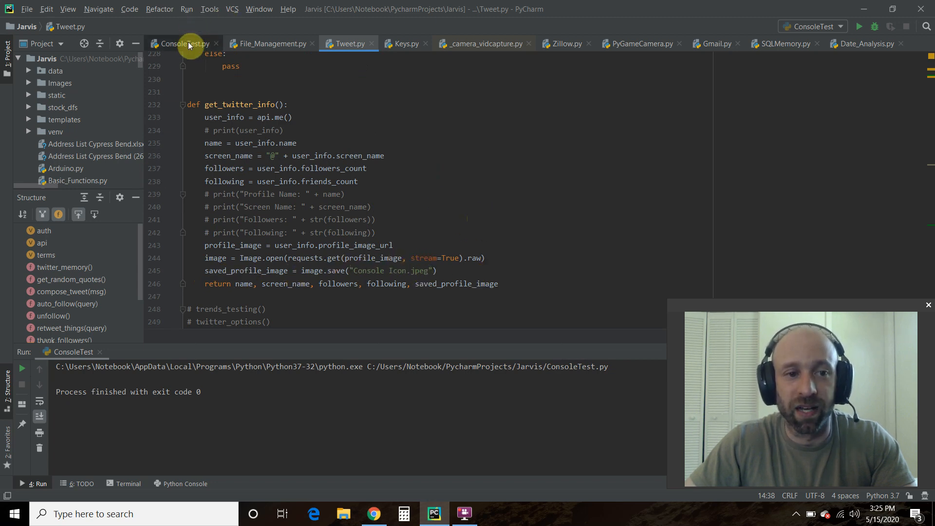
Review ConsoleTest.py's root window, Console Icon.jpeg icon loading and 700x600 size lines.
{"action": "left_click", "coordinate": [182, 43]}
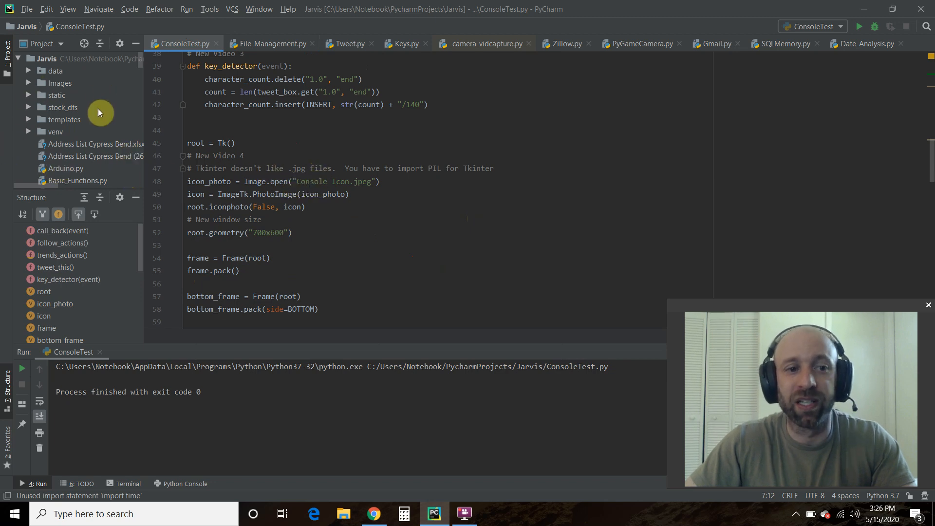
{"action": "mouse_move", "coordinate": [98, 102]}
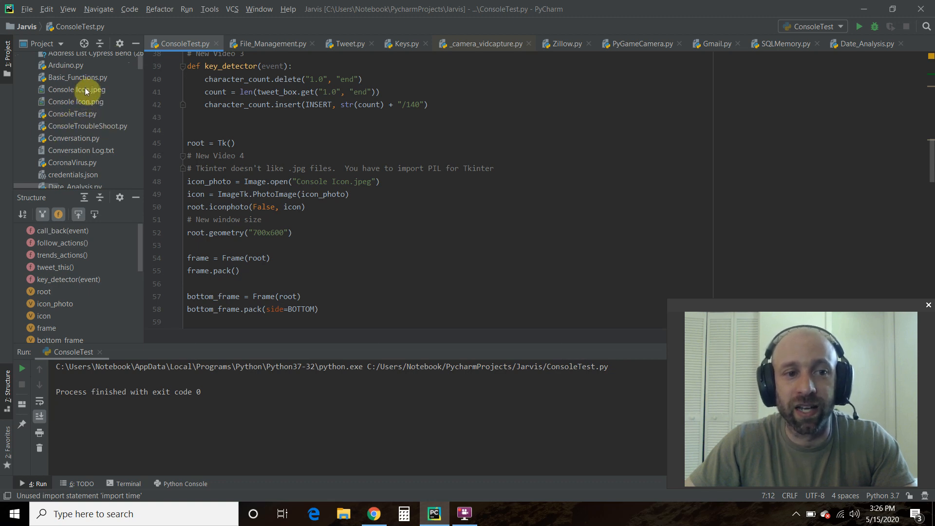
{"action": "left_click", "coordinate": [77, 88]}
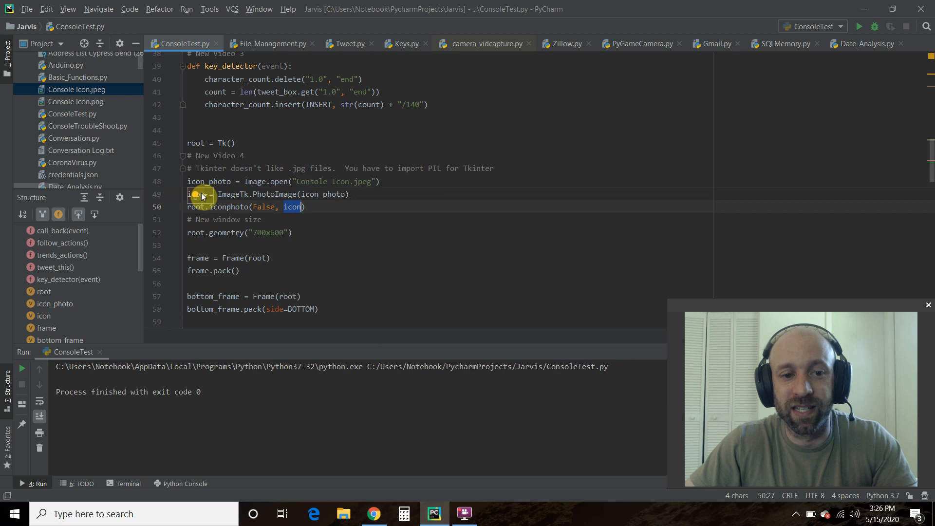
{"action": "mouse_move", "coordinate": [227, 123]}
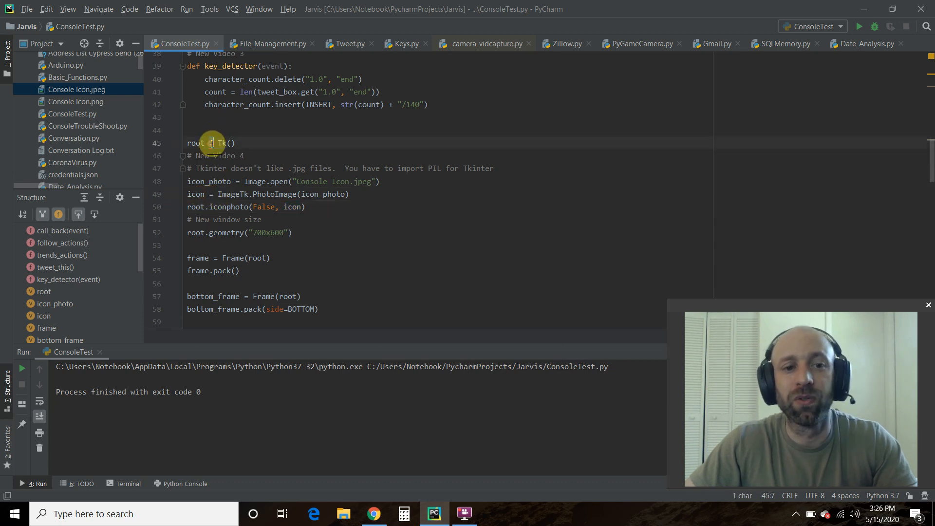
{"action": "left_click", "coordinate": [237, 142]}
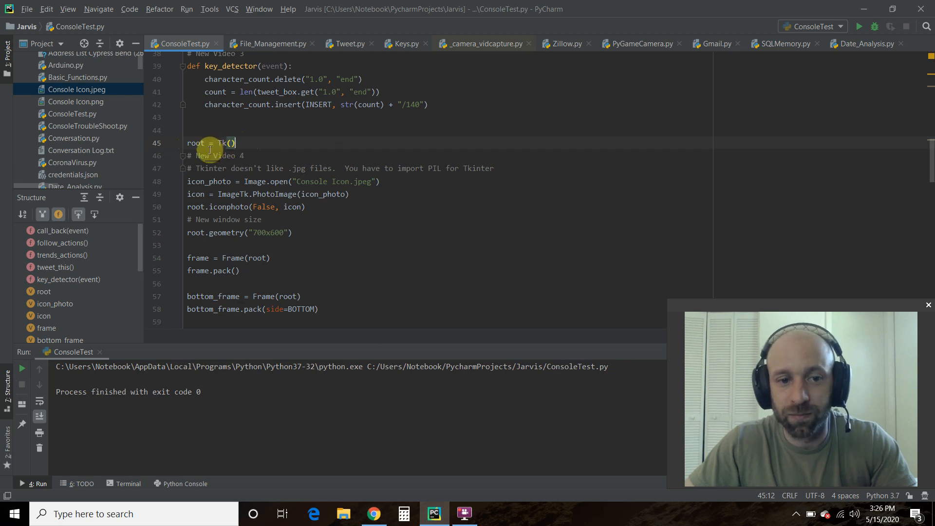
{"action": "scroll", "scroll_direction": "down", "scroll_amount": 3}
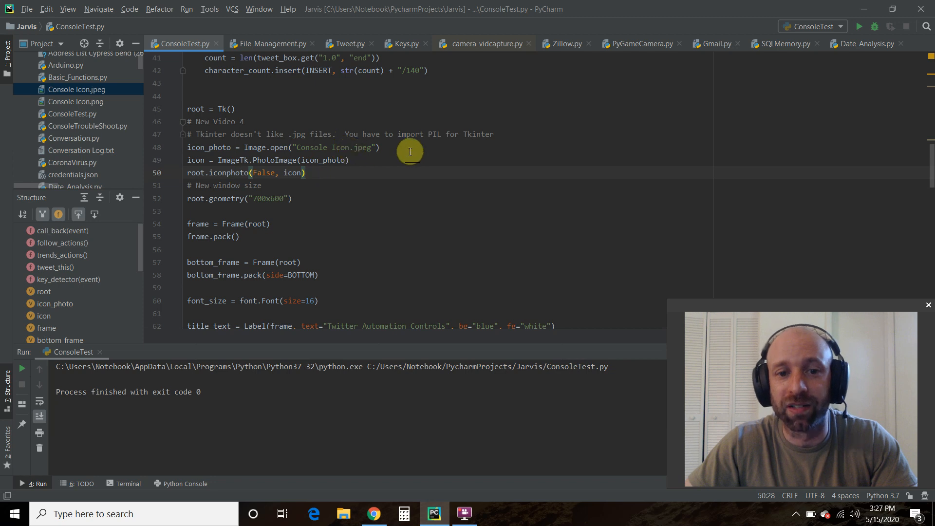
{"action": "mouse_move", "coordinate": [330, 160]}
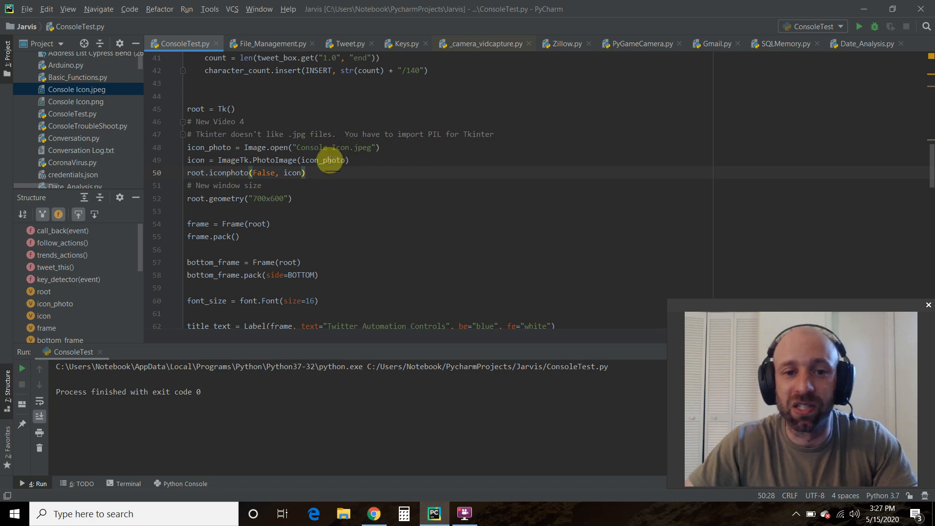
{"action": "mouse_move", "coordinate": [195, 147]}
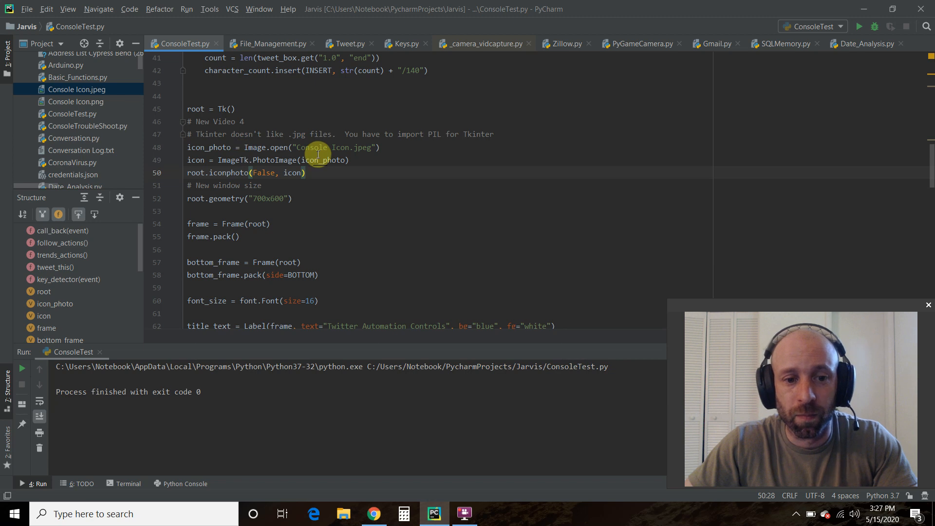
{"action": "scroll", "scroll_direction": "down", "scroll_amount": 3}
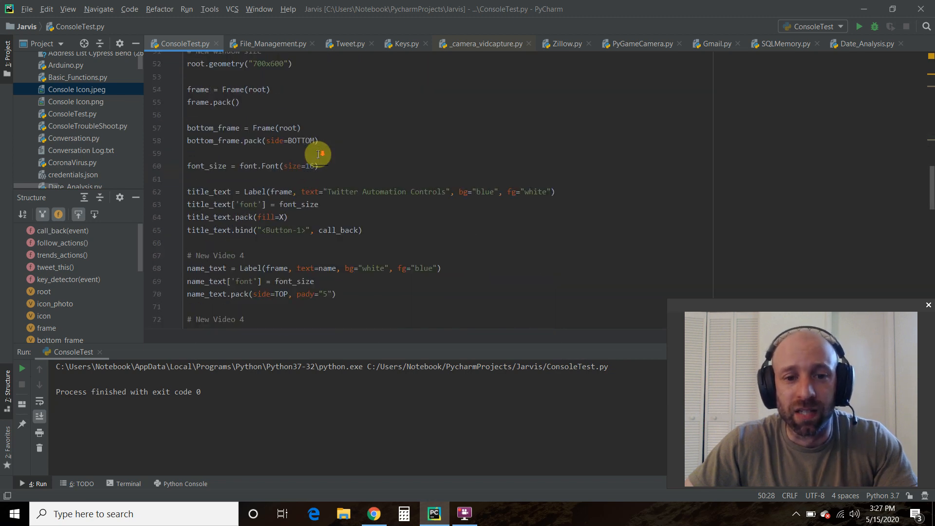
{"action": "scroll", "scroll_direction": "down", "scroll_amount": 3}
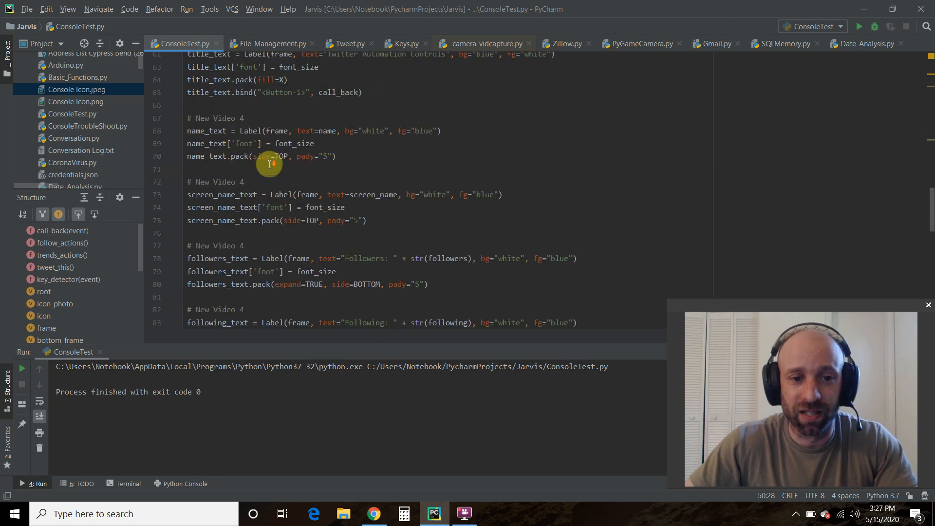
{"action": "scroll", "scroll_direction": "down", "scroll_amount": 3}
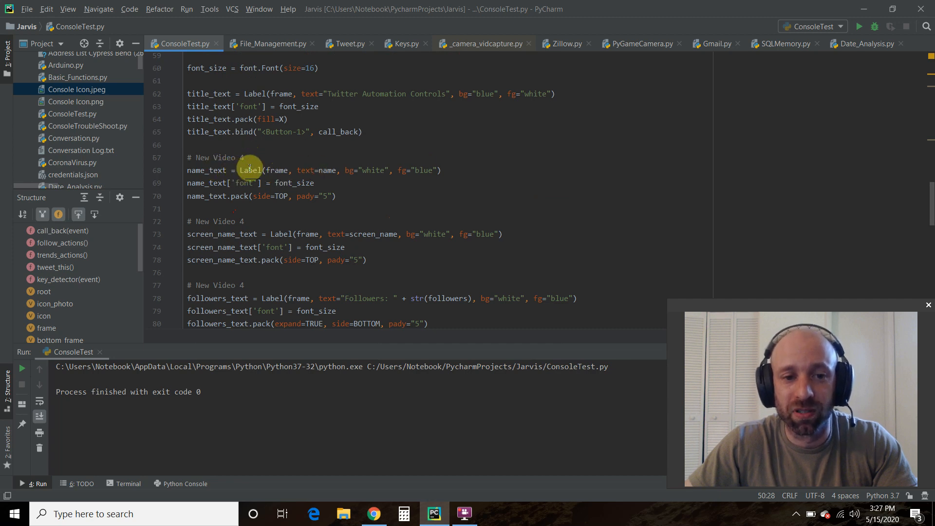
{"action": "mouse_move", "coordinate": [285, 196]}
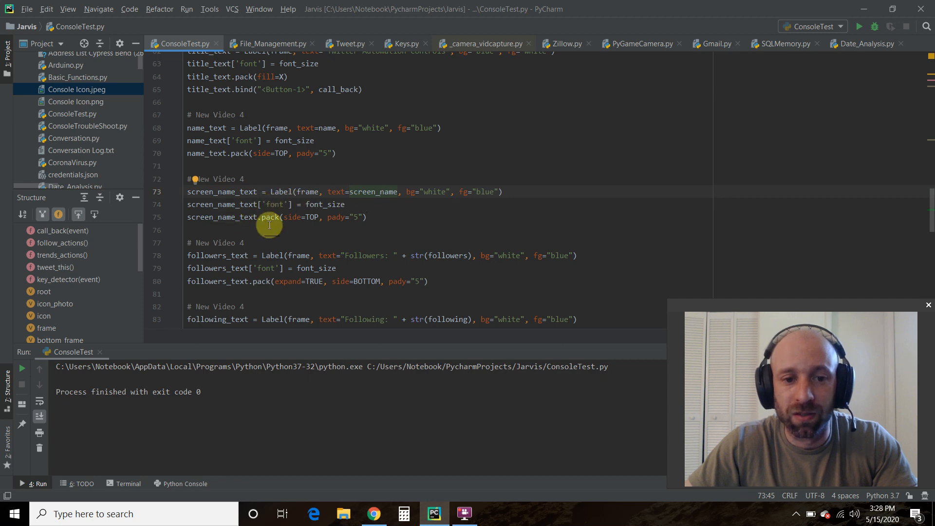
{"action": "scroll", "scroll_direction": "down", "scroll_amount": 3}
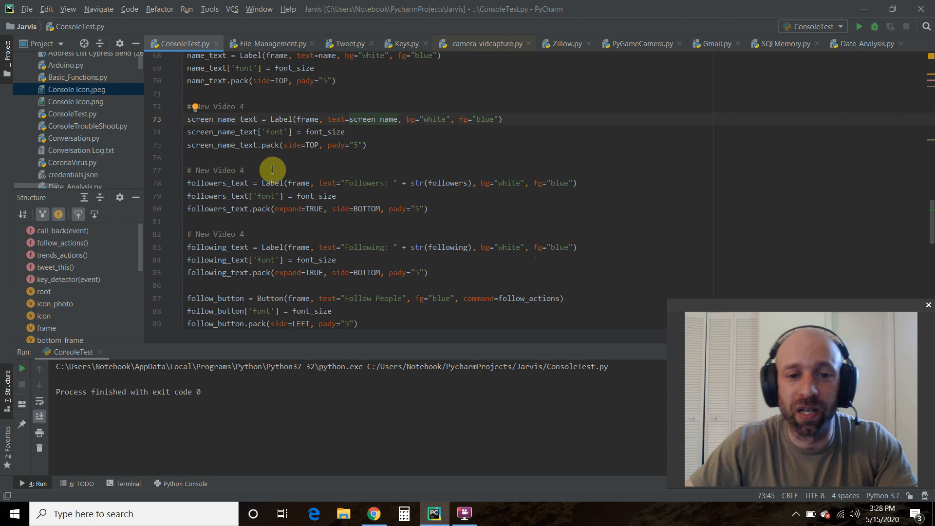
{"action": "mouse_move", "coordinate": [471, 158]}
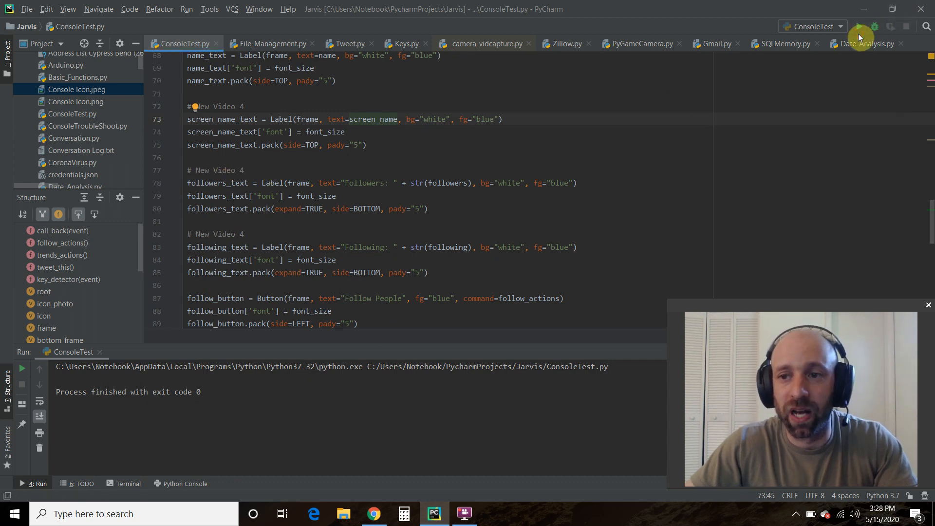
{"action": "left_click", "coordinate": [859, 27]}
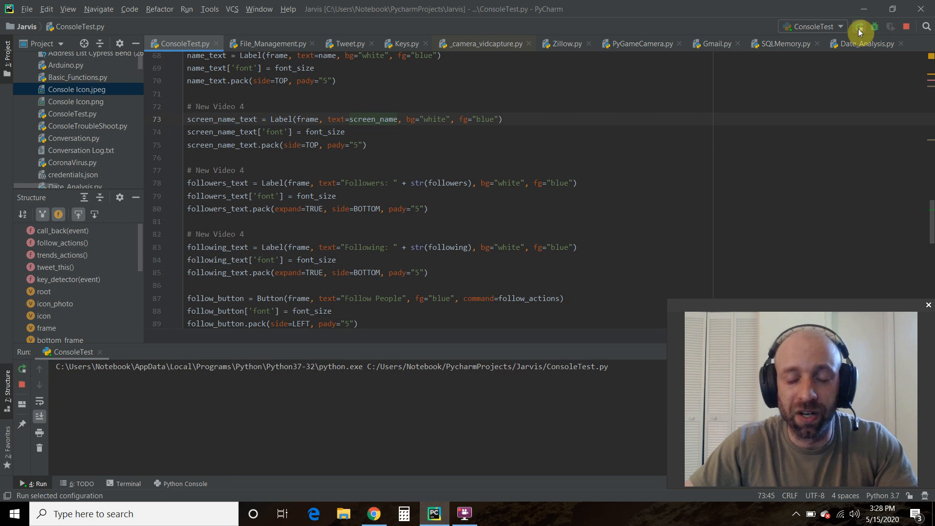
{"action": "left_click", "coordinate": [859, 33]}
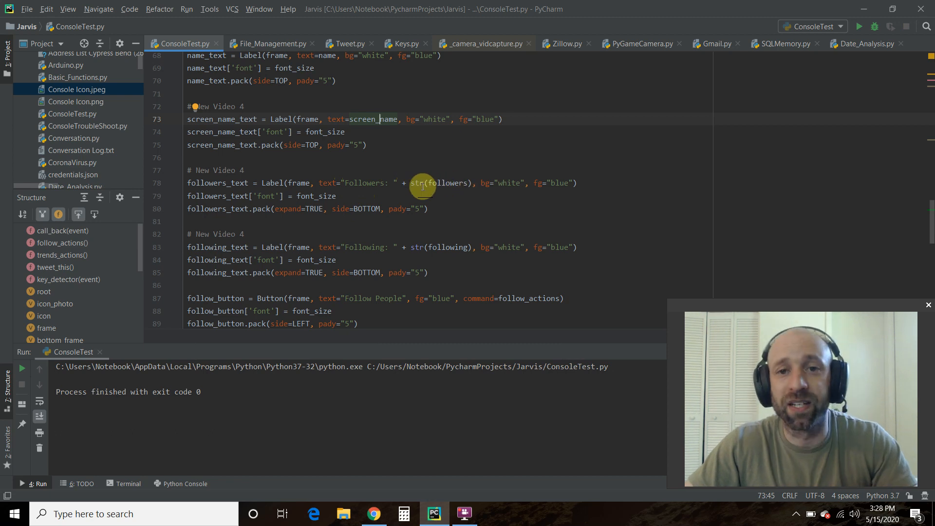
{"action": "double_click", "coordinate": [444, 184]}
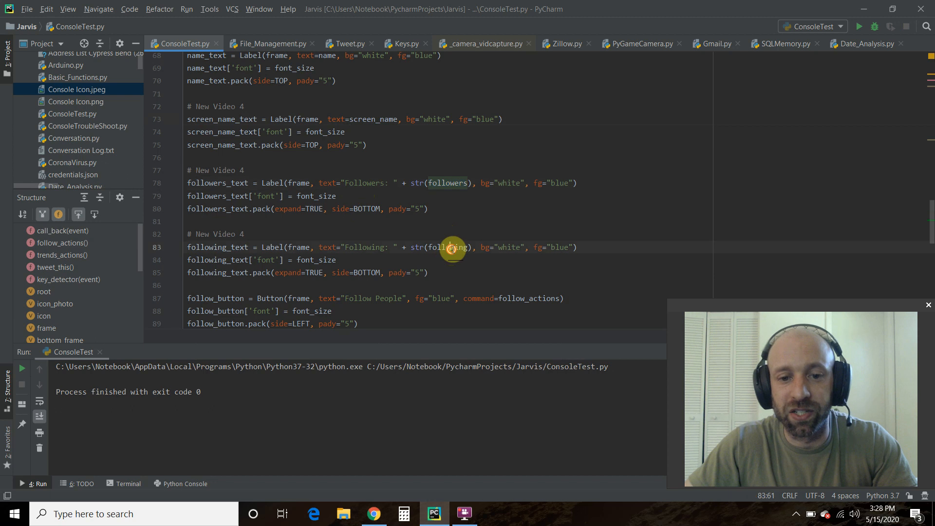
{"action": "double_click", "coordinate": [448, 247]}
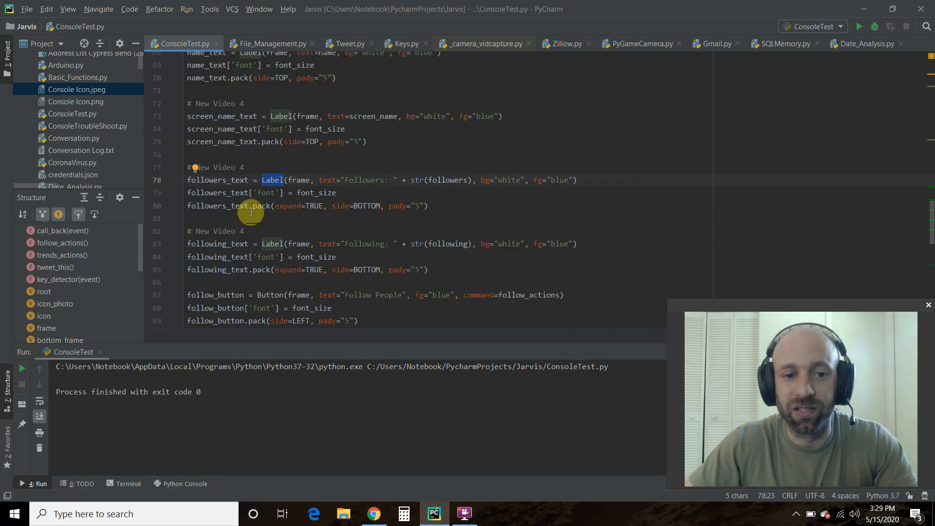
{"action": "left_click", "coordinate": [252, 205]}
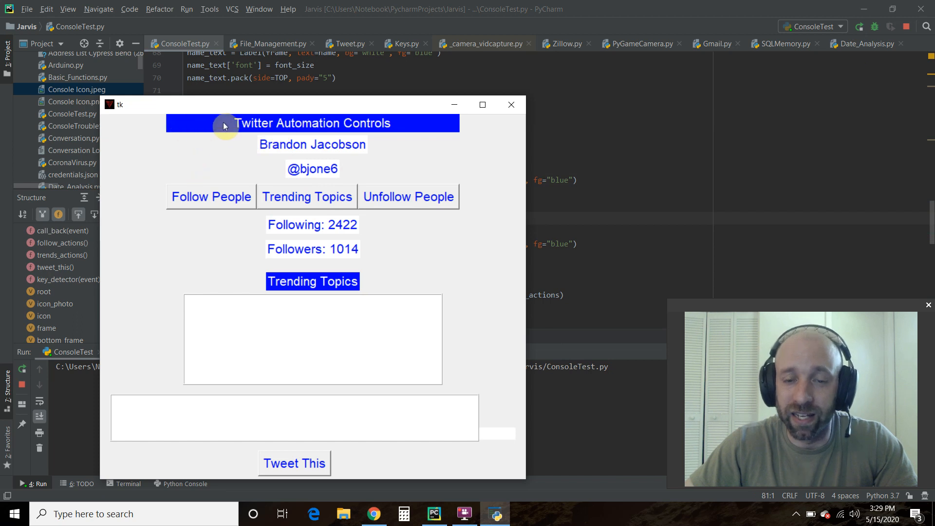
{"action": "mouse_move", "coordinate": [162, 300]}
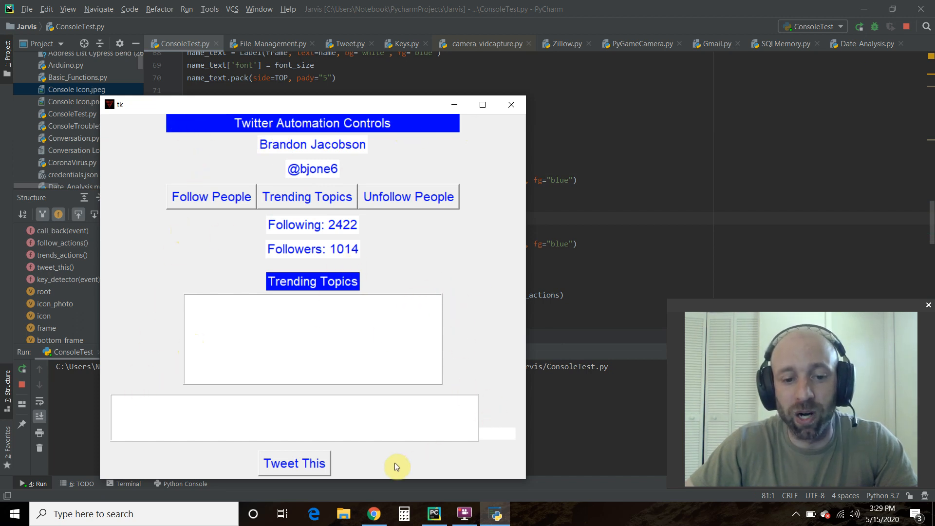
{"action": "mouse_move", "coordinate": [321, 249]}
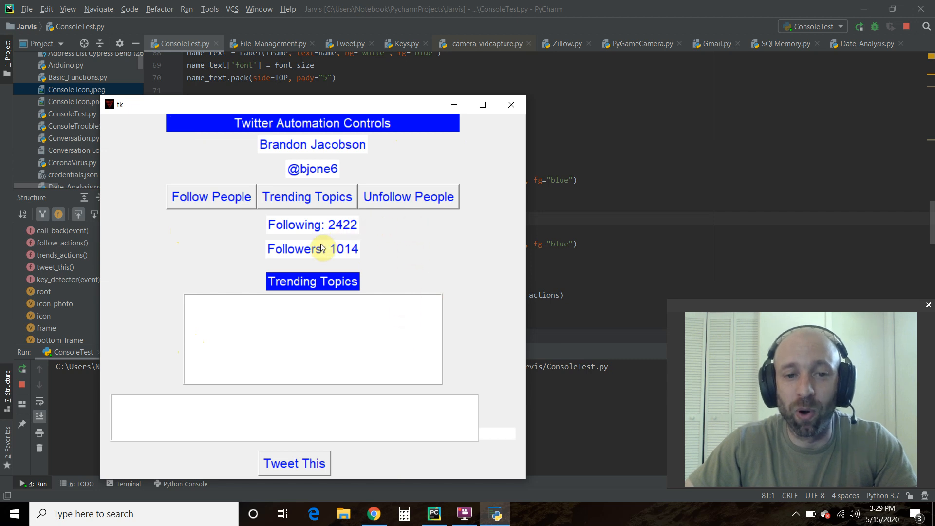
{"action": "mouse_move", "coordinate": [327, 486]}
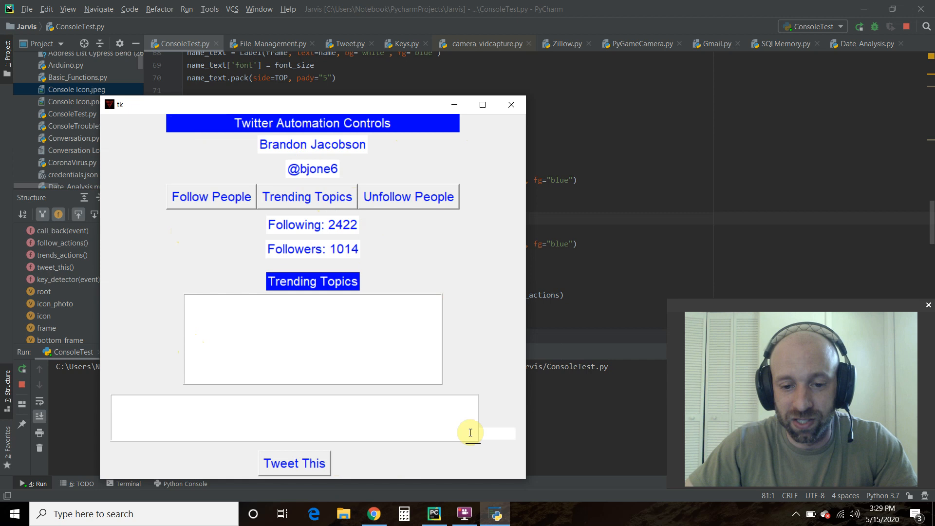
{"action": "mouse_move", "coordinate": [504, 434]}
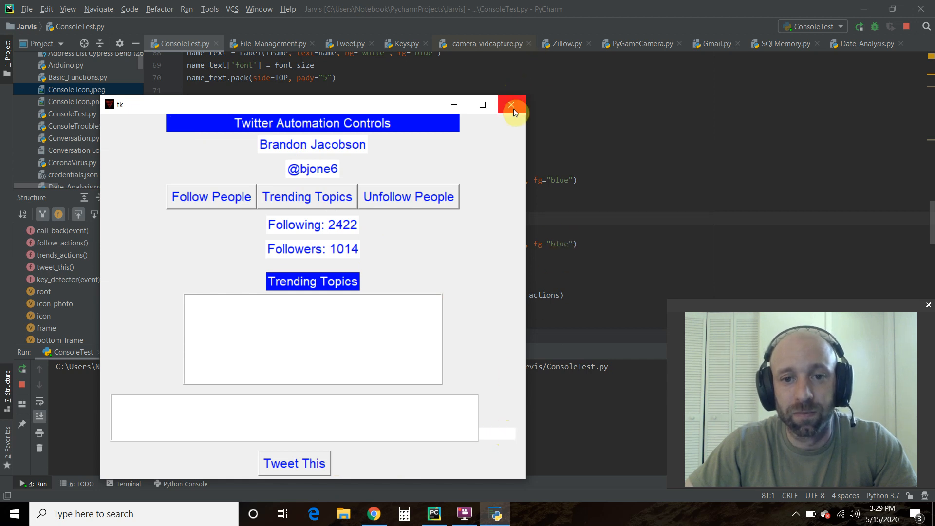
{"action": "left_click", "coordinate": [512, 104]}
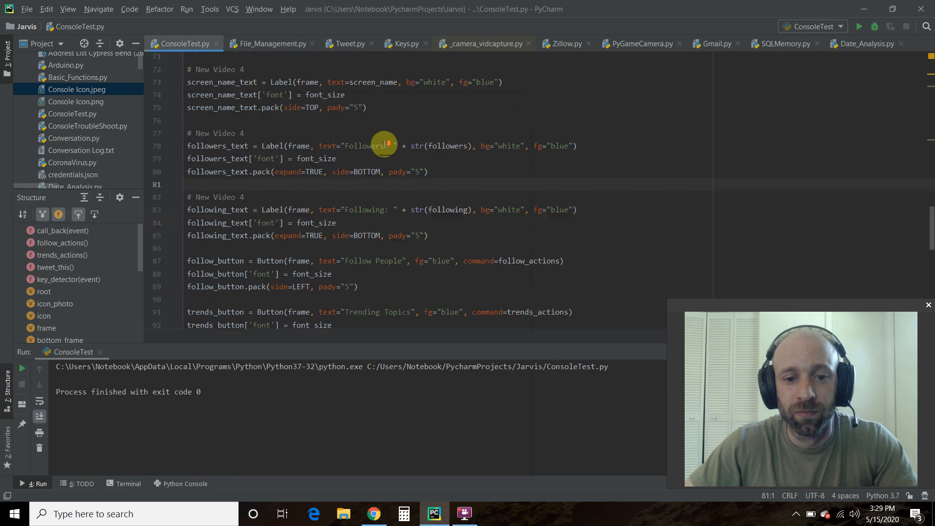
{"action": "mouse_move", "coordinate": [302, 183]}
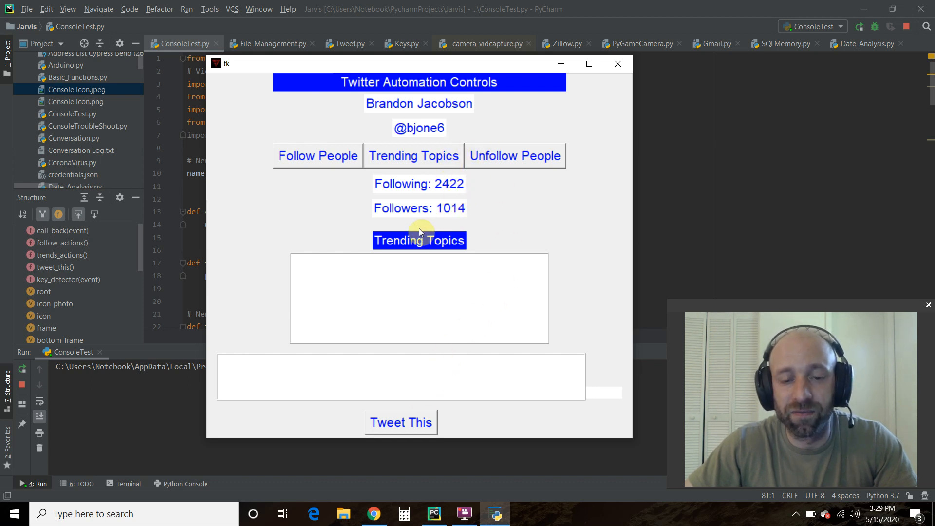
Load five trending topics like #apush, #the1975 and Space Force into the list.
{"action": "left_click", "coordinate": [413, 156]}
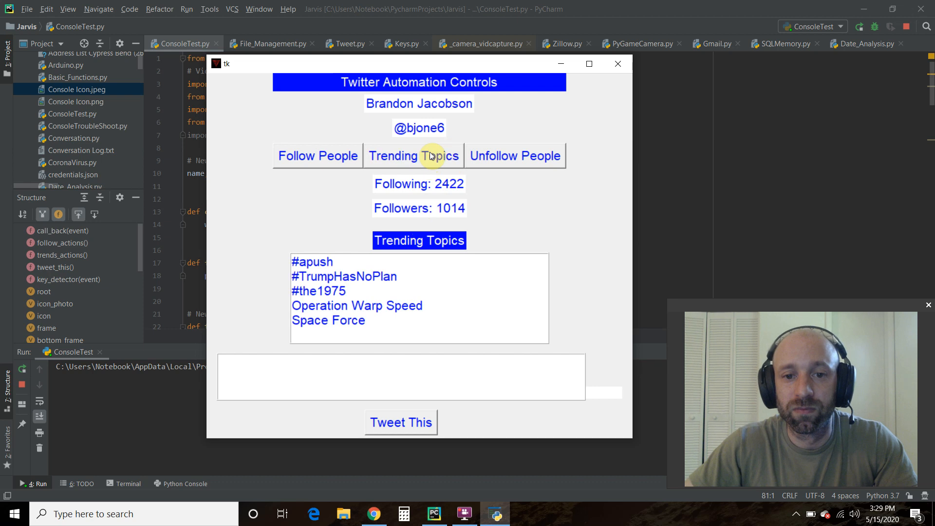
{"action": "mouse_move", "coordinate": [552, 126]}
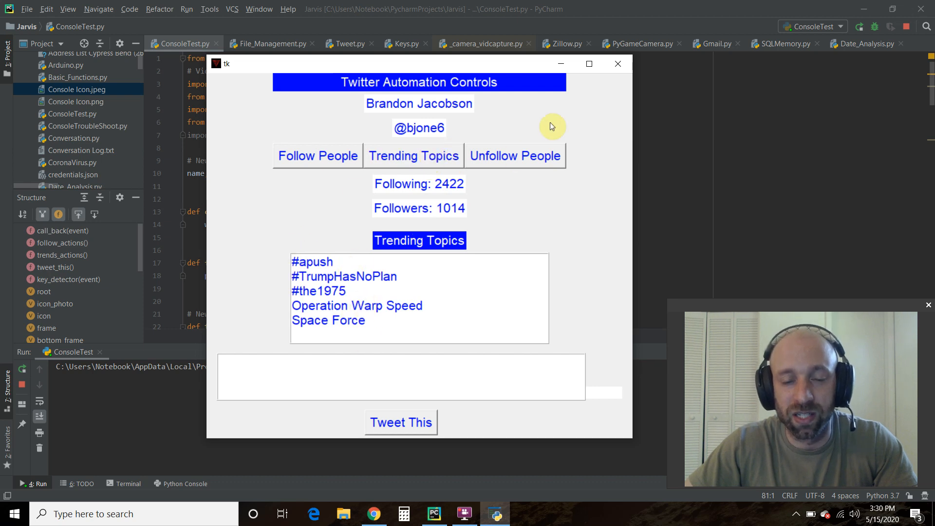
{"action": "mouse_move", "coordinate": [542, 165]}
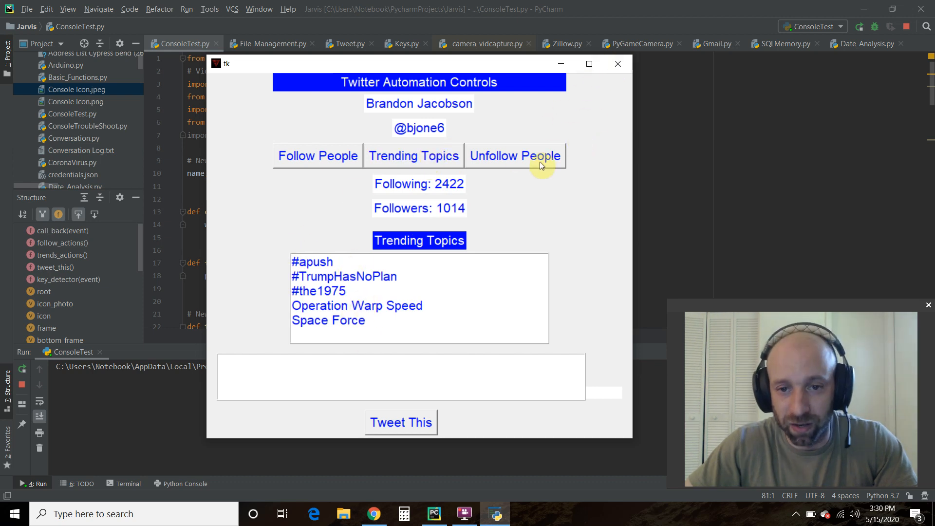
{"action": "mouse_move", "coordinate": [297, 167]}
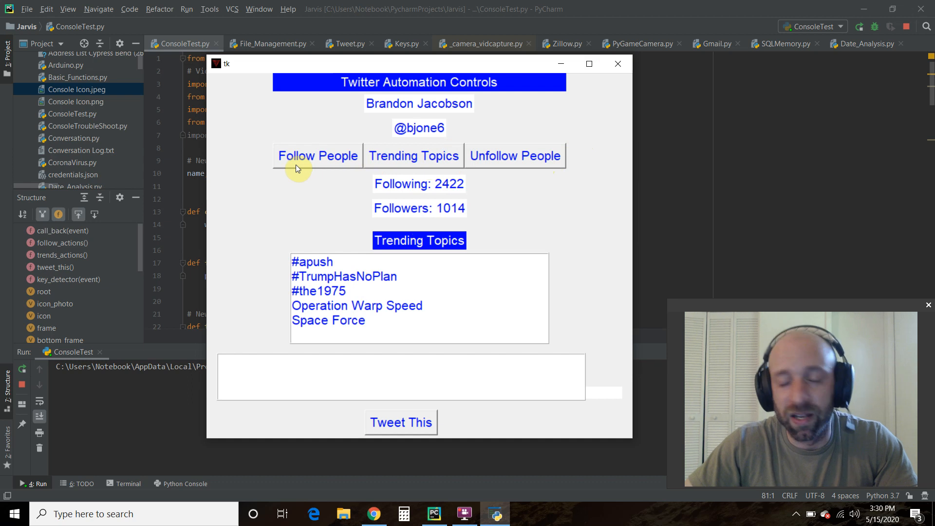